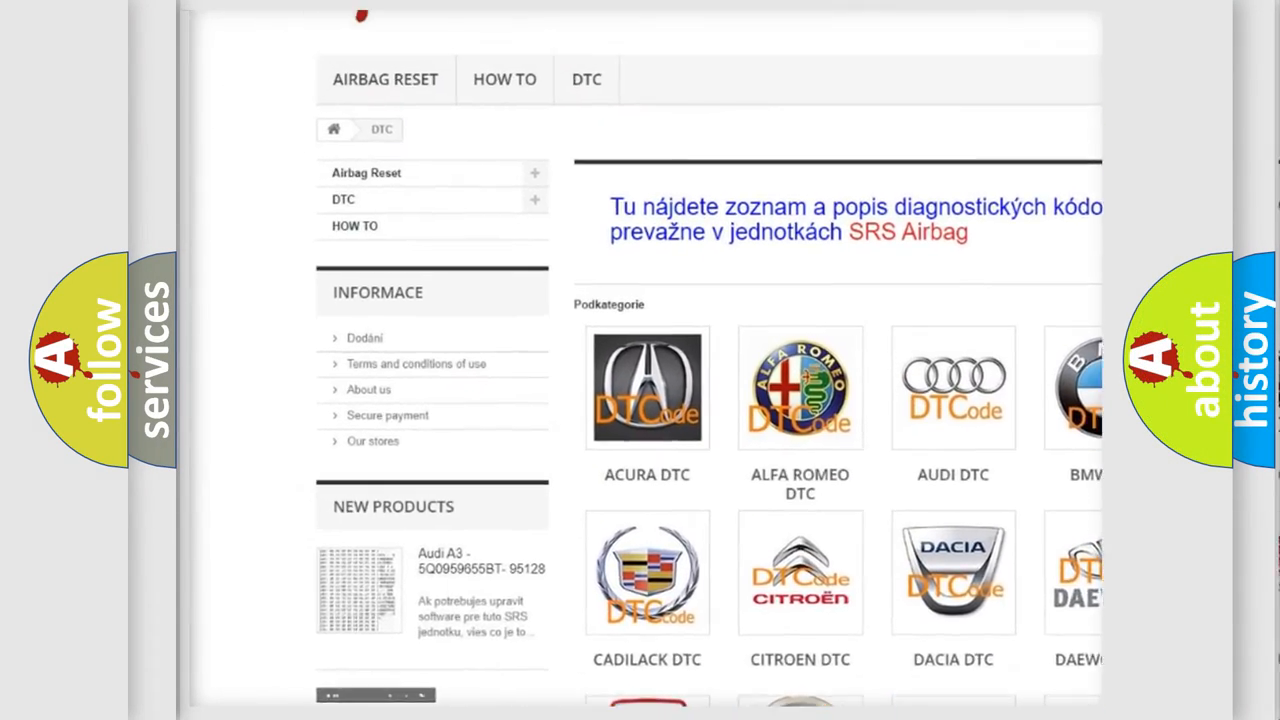
- Scroll through the DTC brand catalog to the Acura DTC subcategory grid
scroll(down, 3)
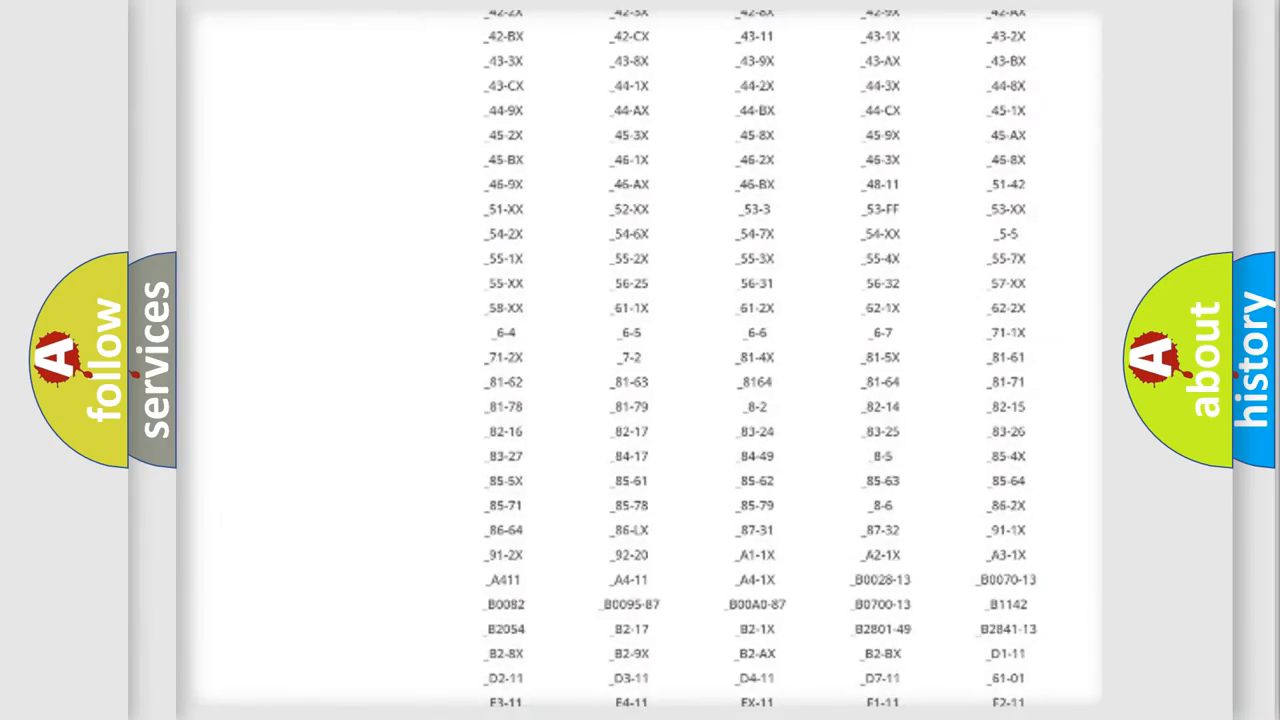
scroll(down, 3)
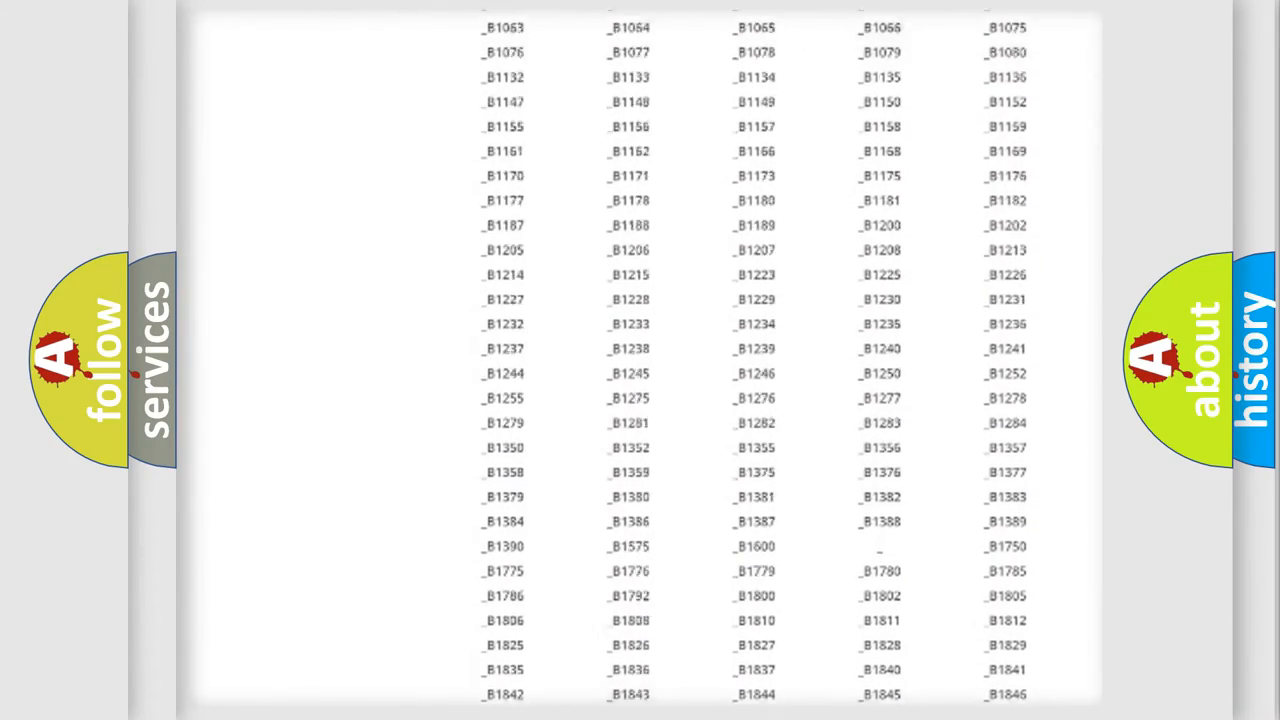
scroll(up, 3)
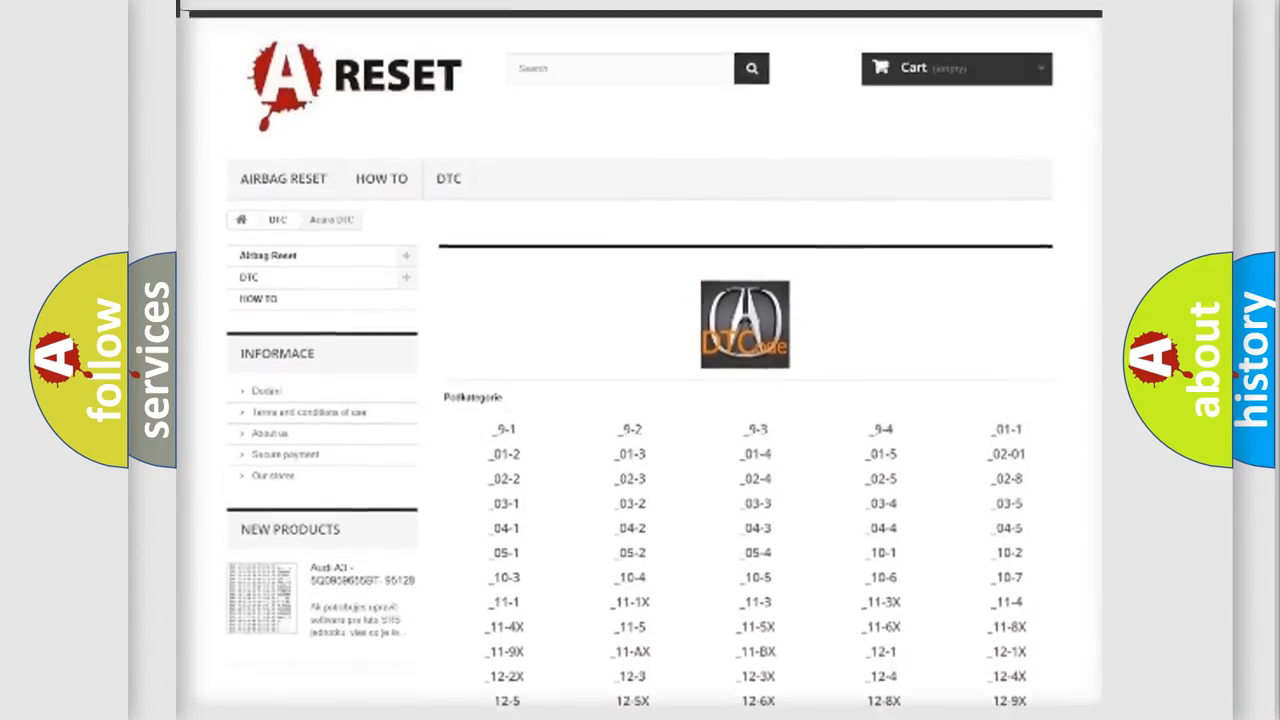
- Advance to the slide showing HEX 0730 beside trouble code P0730
scroll(up, 3)
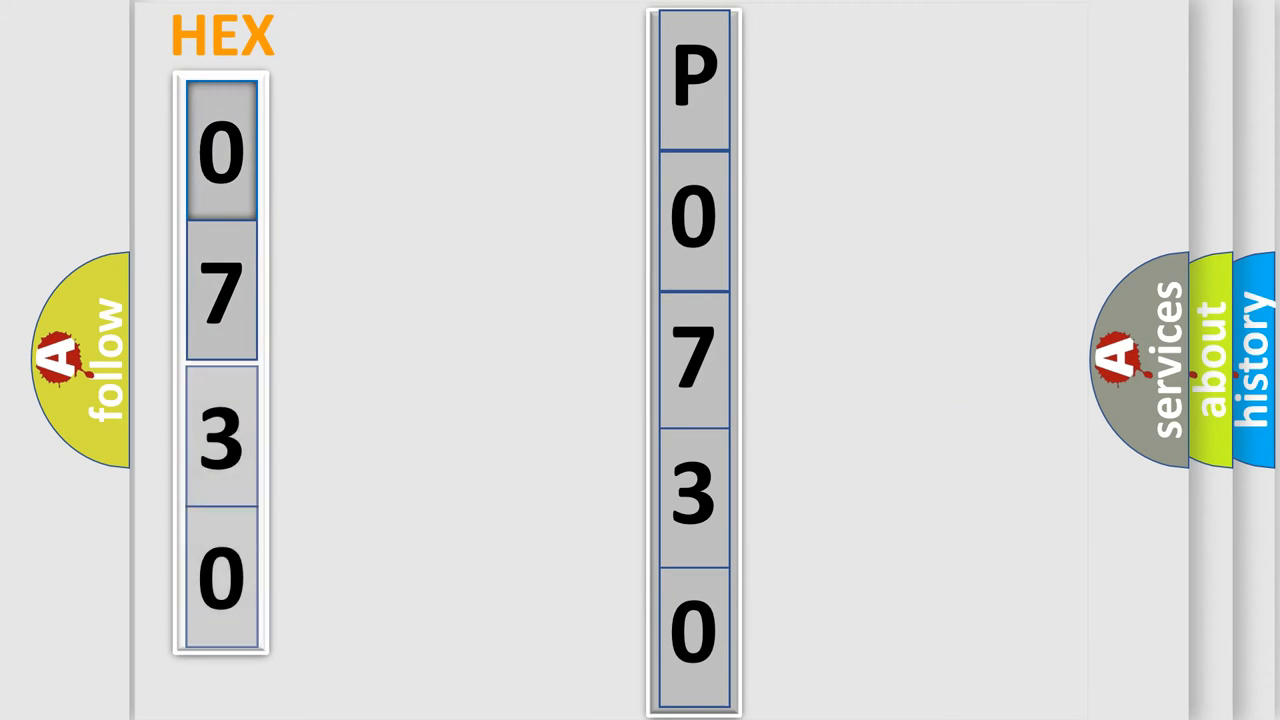
- Reveal the 16-bit breakdown of 0730 and the 00 = Powertrain (P) legend
click(220, 150)
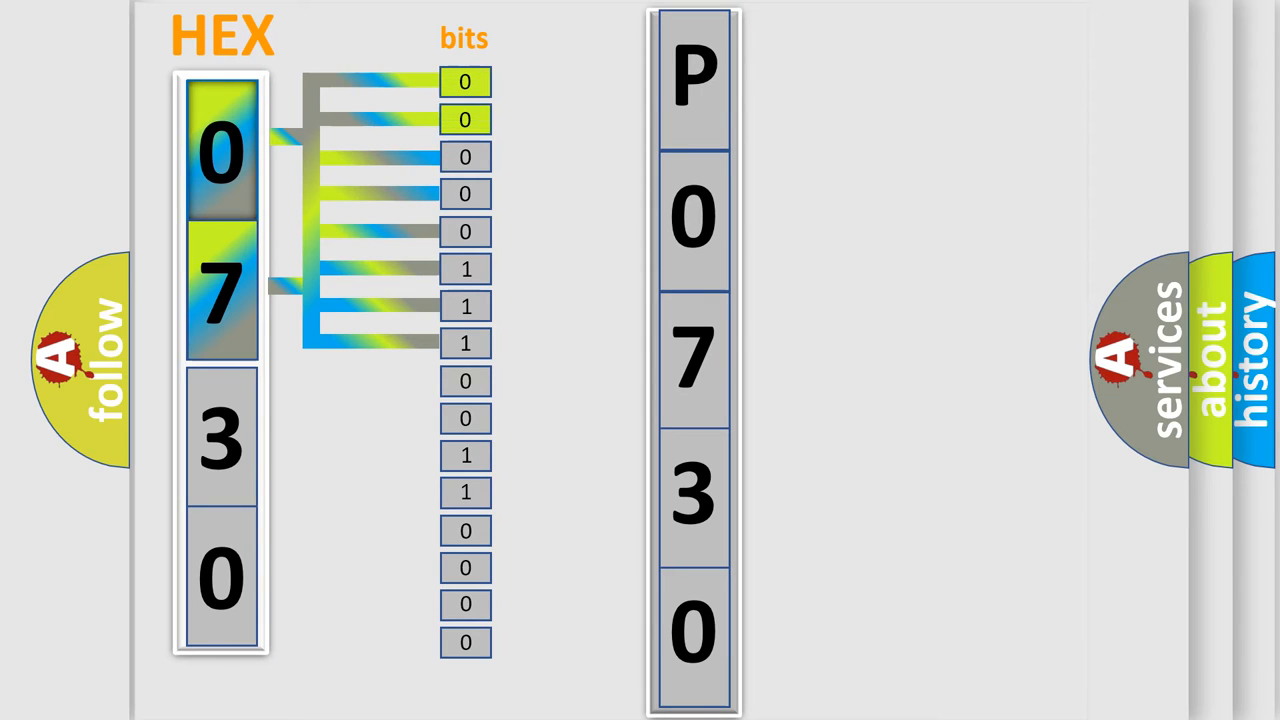
click(694, 78)
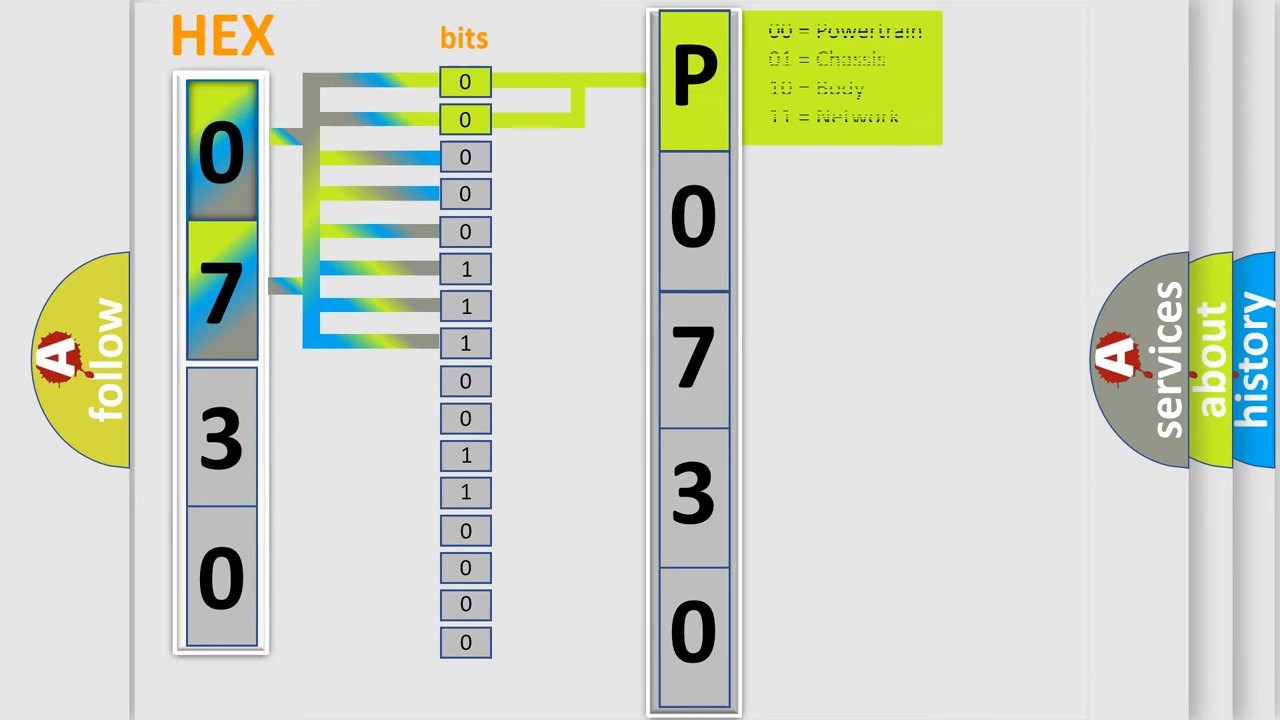